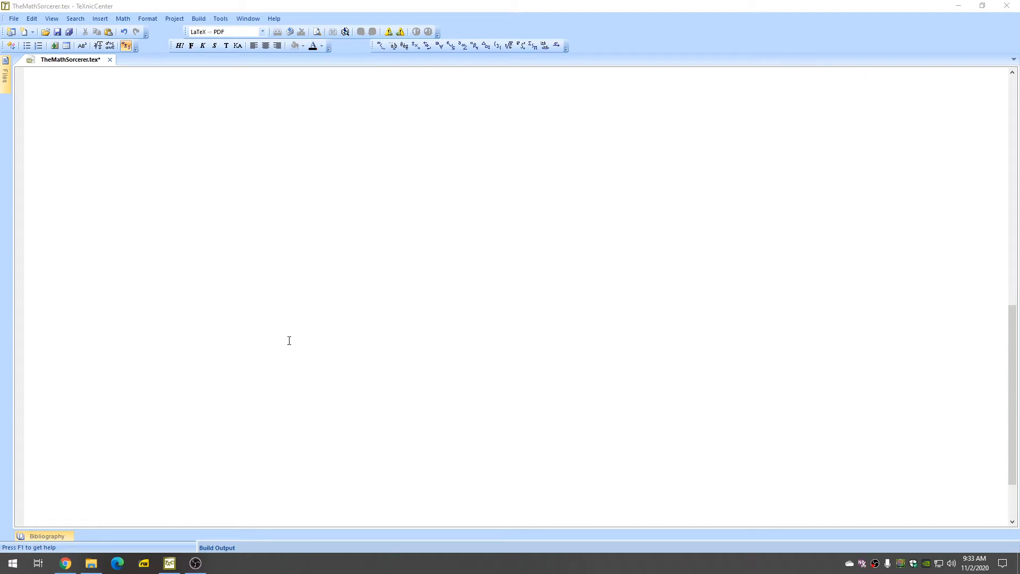
mouse_move(184, 234)
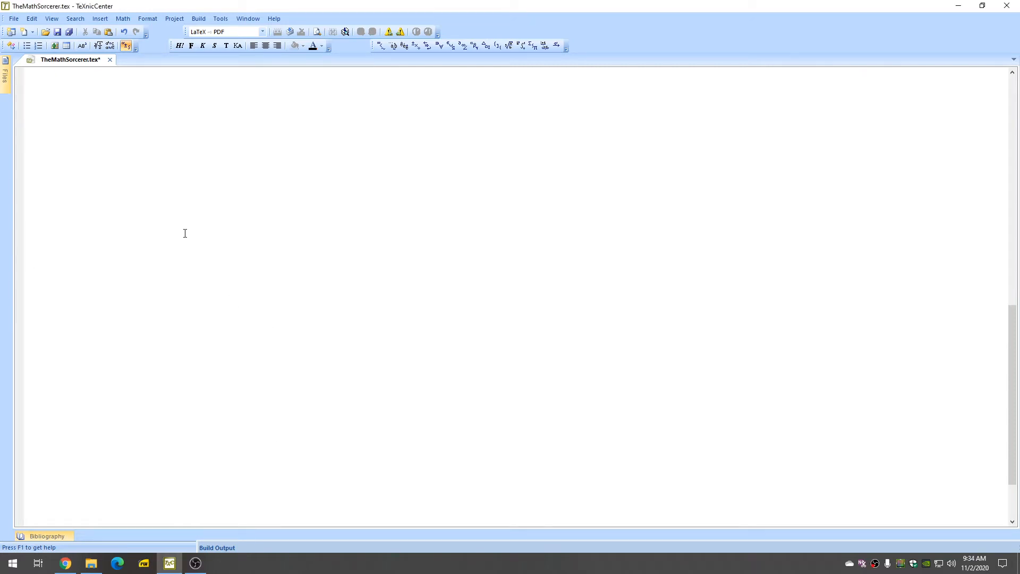
- Type the inline formula $(\frac{1}{2} + \frac{x}{y} in the editor
text($\)
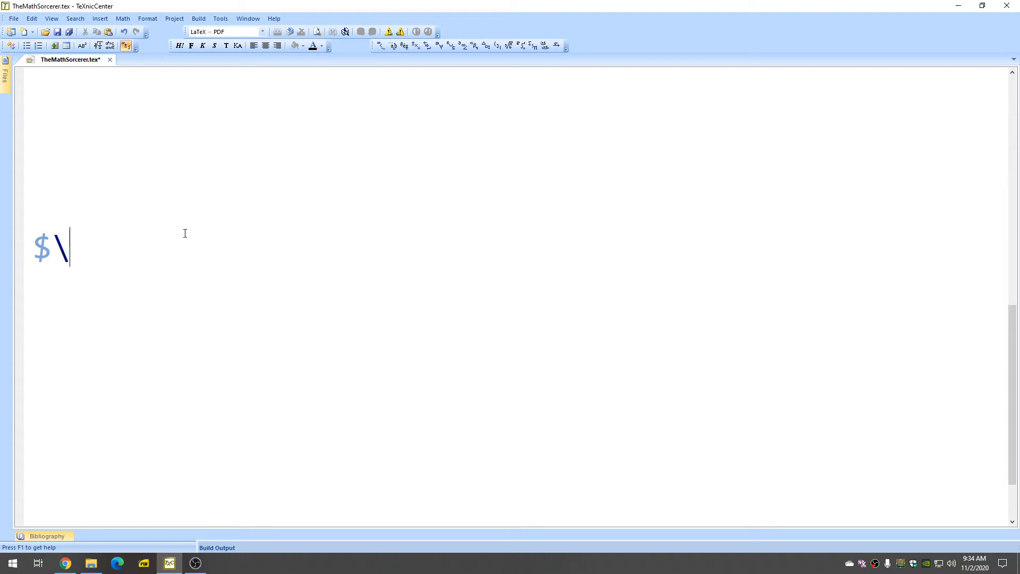
text((\f)
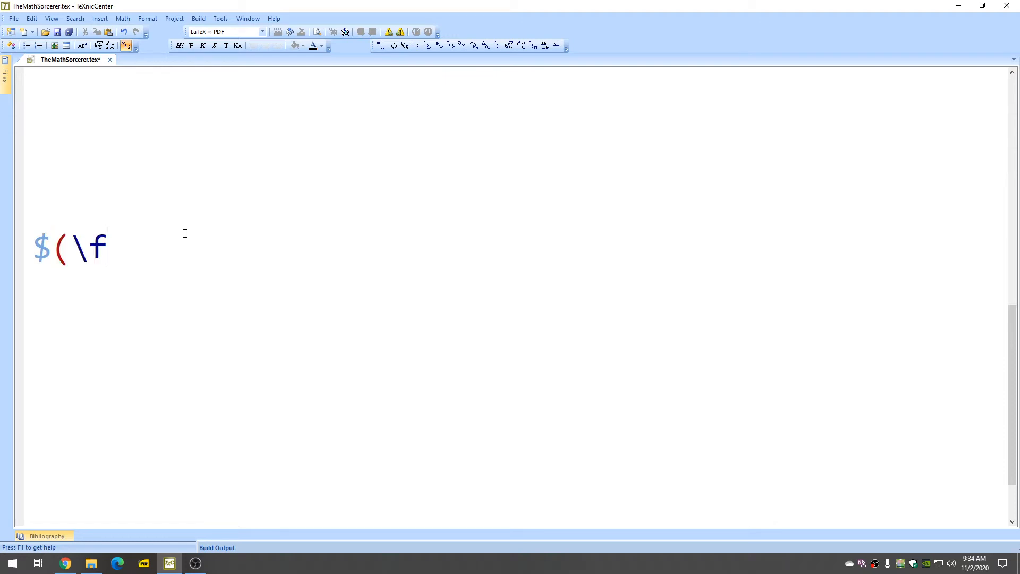
text(rac{1})
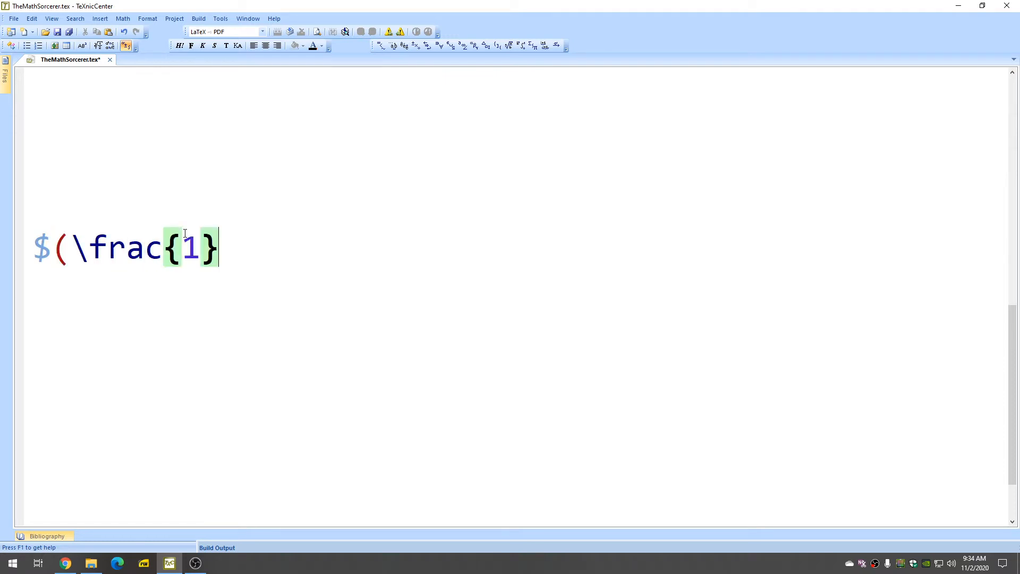
text({2} +)
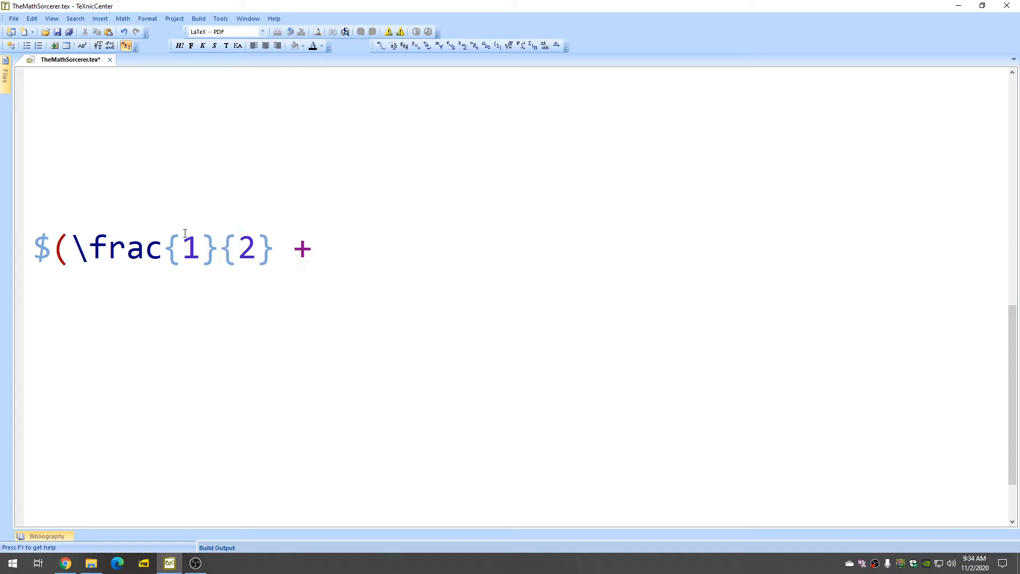
text(\frac{x)
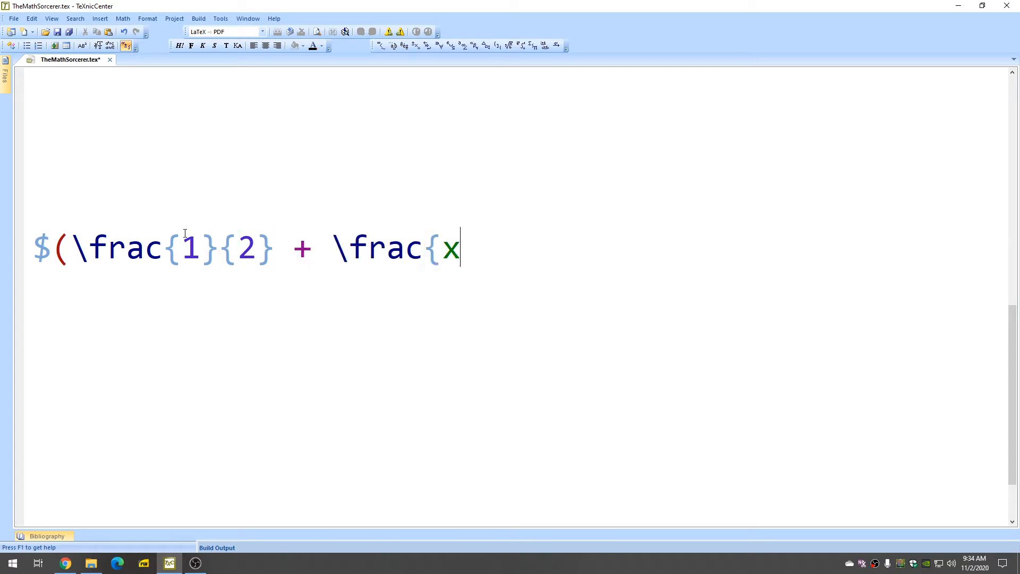
text(}{y})
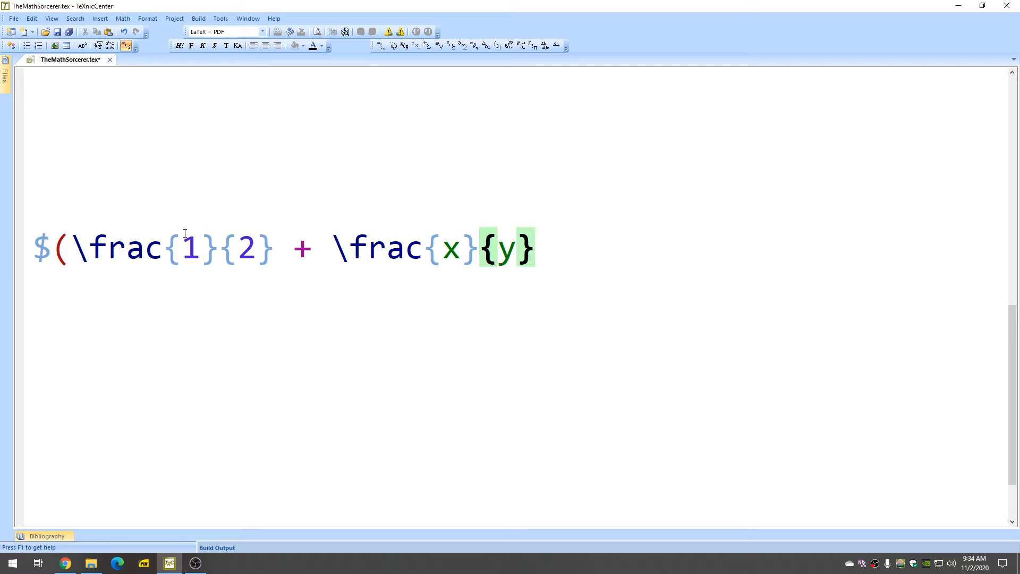
- Close the formula with ')$' and build and view the current file as PDF
text()$)
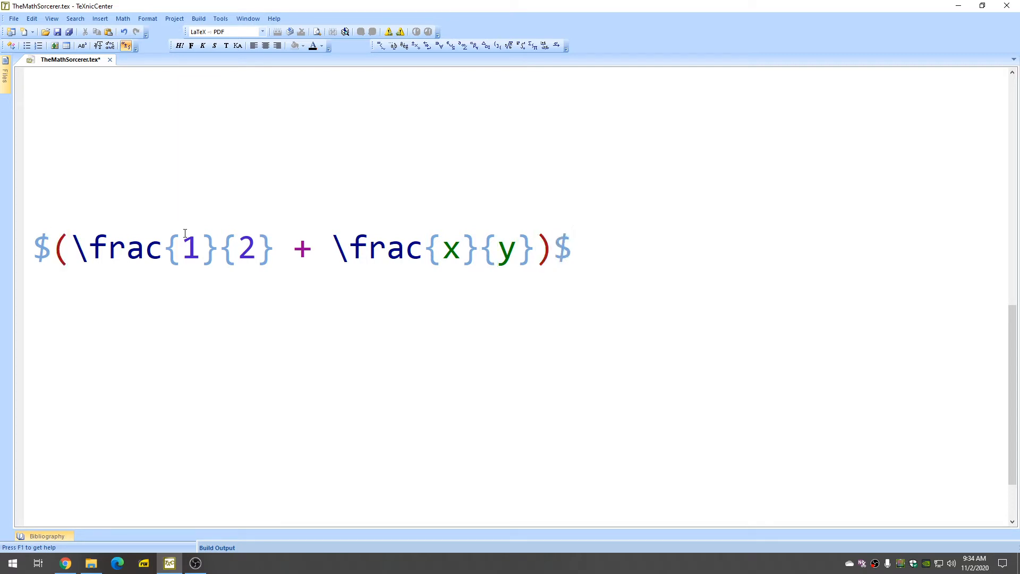
click(198, 18)
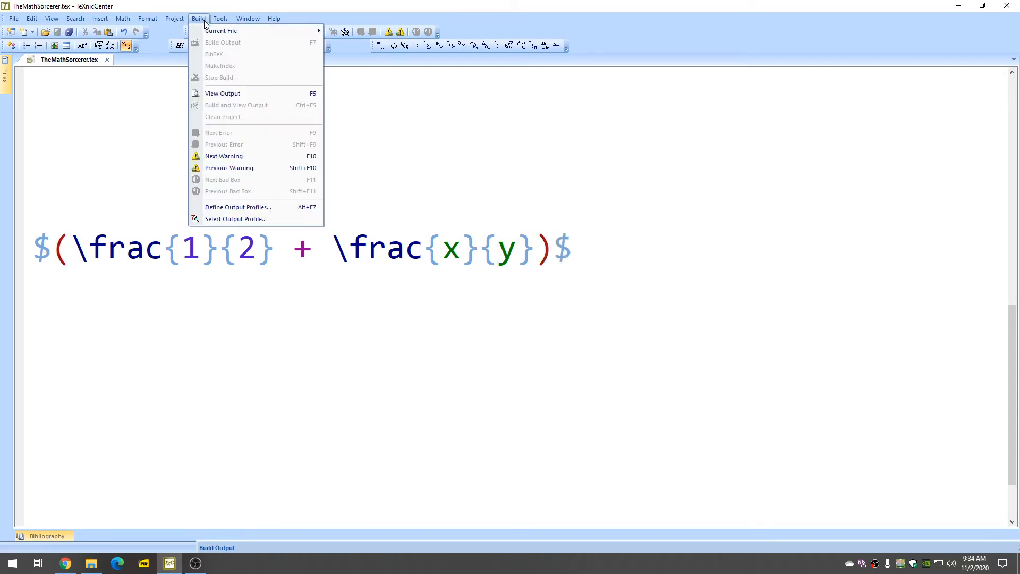
mouse_move(226, 31)
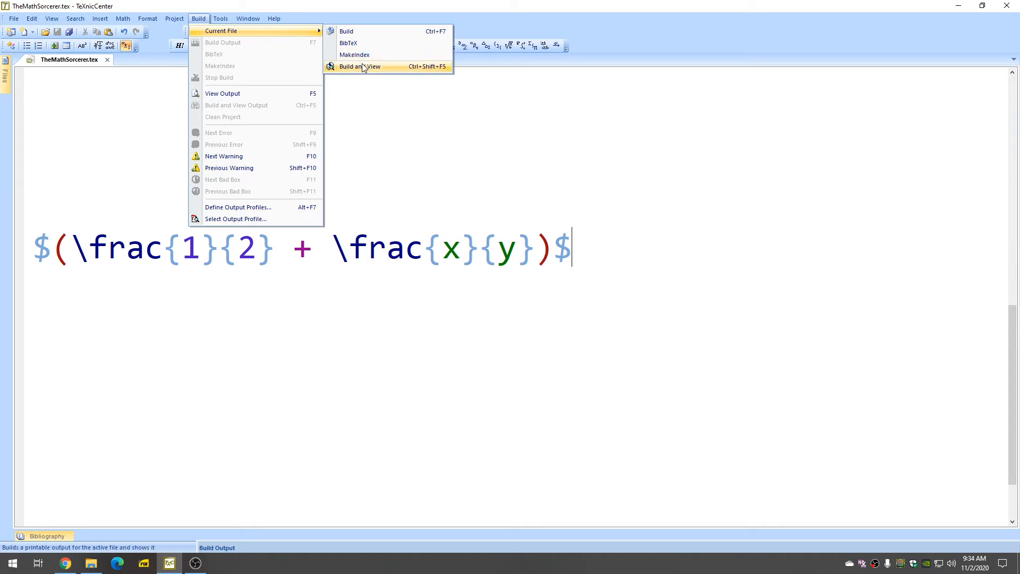
click(359, 66)
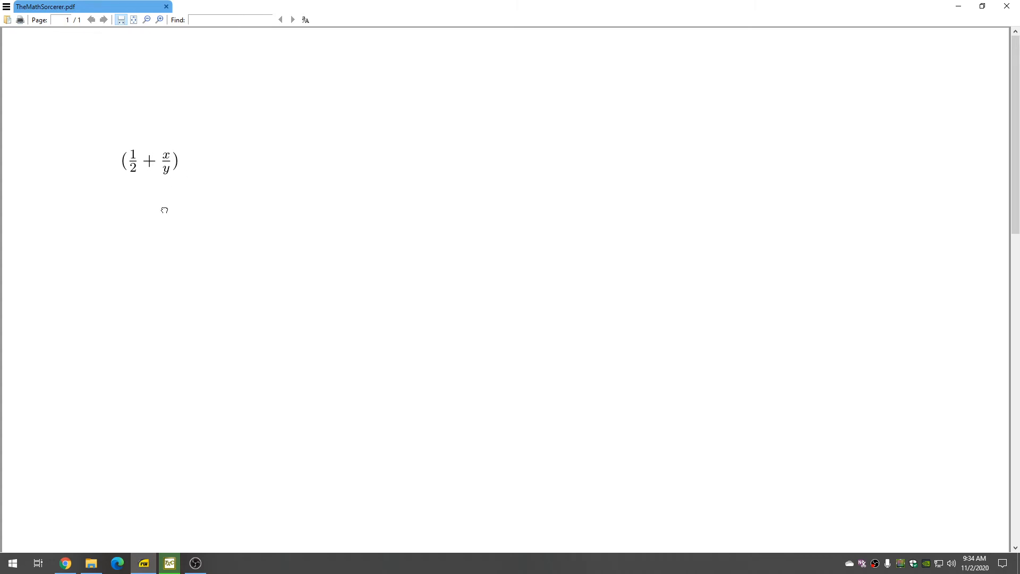
mouse_move(1005, 6)
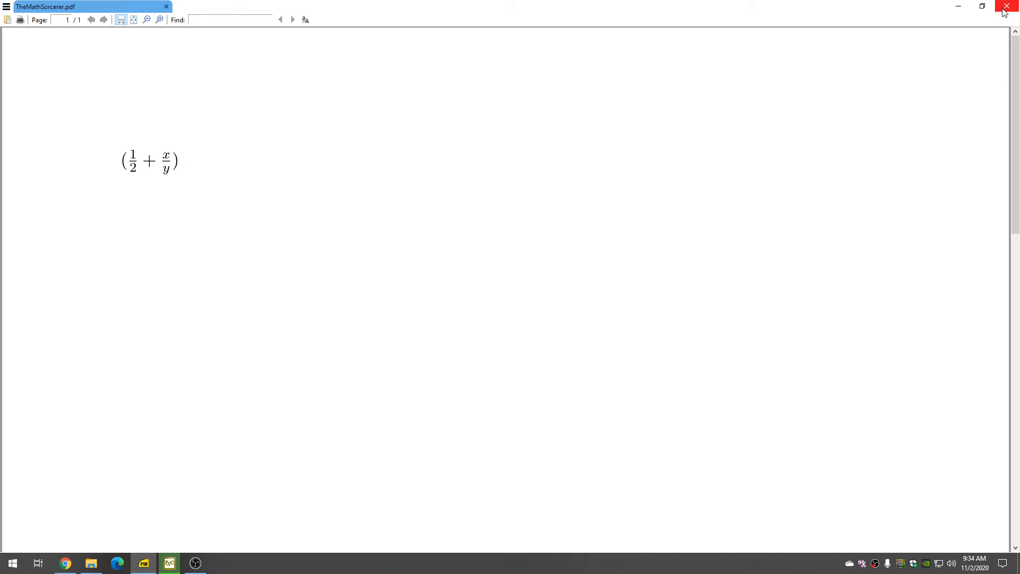
- Close the PDF viewer after checking the small parentheses around 1/2 + x/y
click(1007, 6)
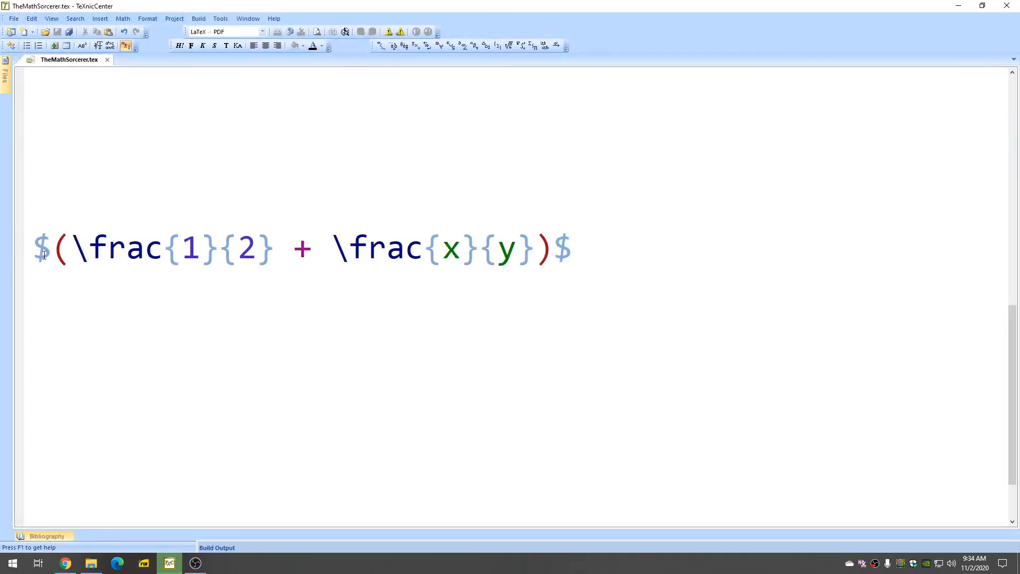
- Insert \left before the opening parenthesis and \right before the closing one
click(48, 249)
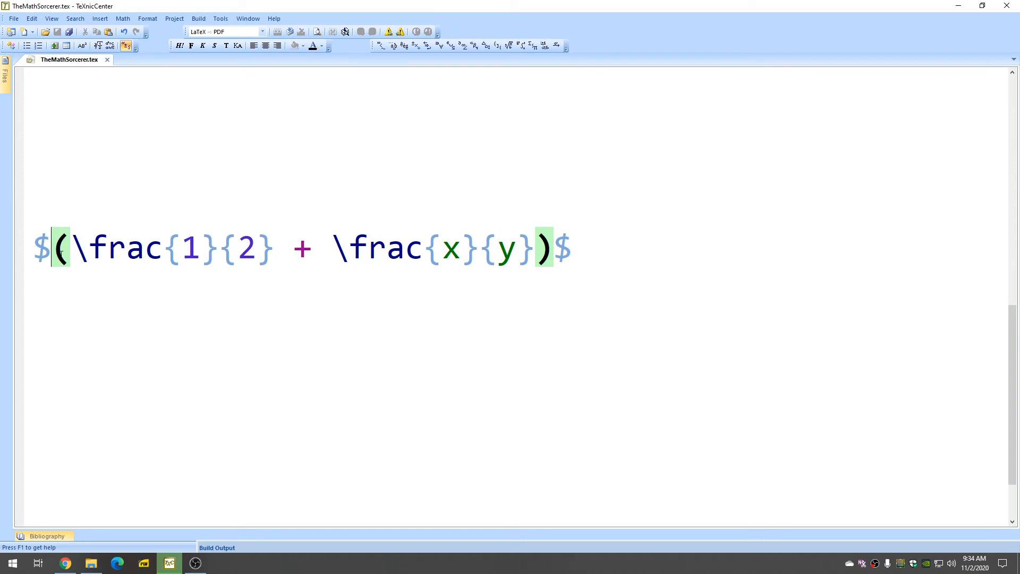
text(\left)
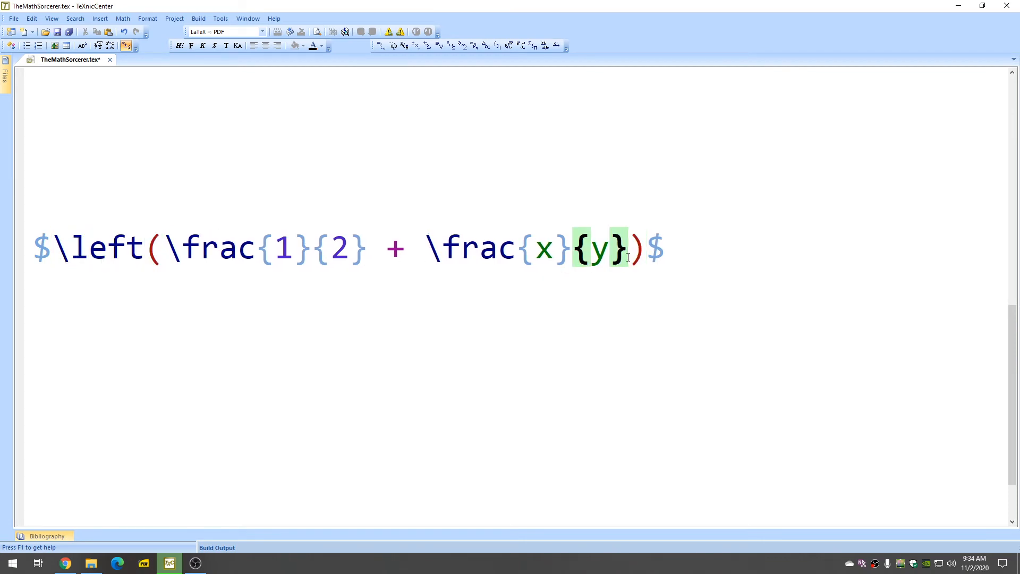
text(\righ)
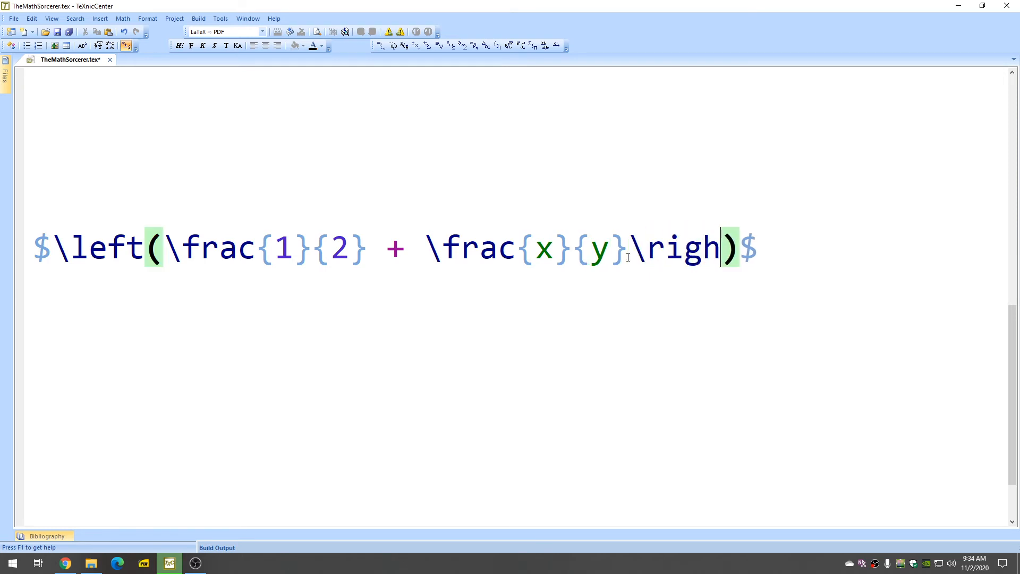
text(t)
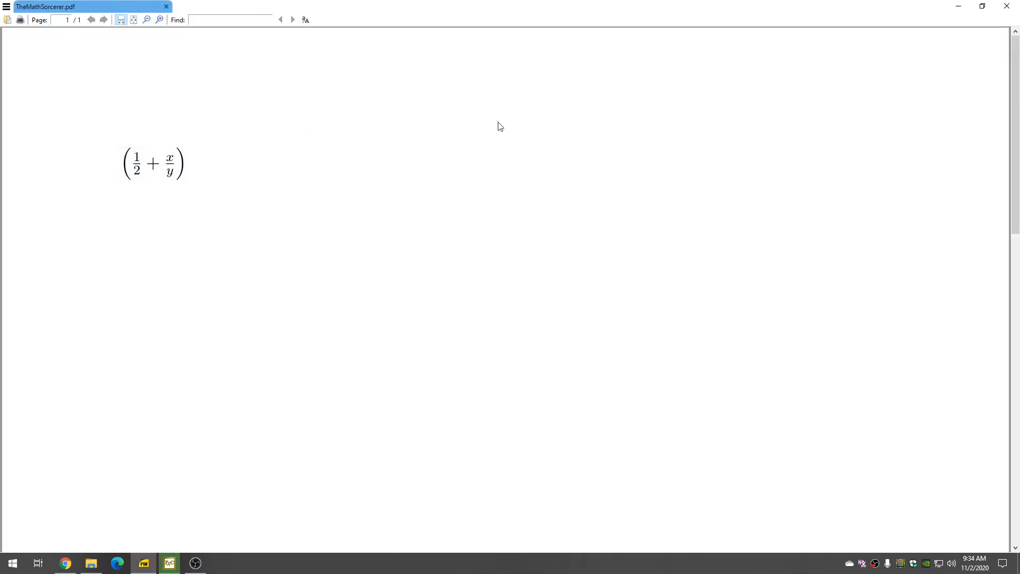
- Close the rebuilt PDF showing tall parentheses and return to the source
click(169, 562)
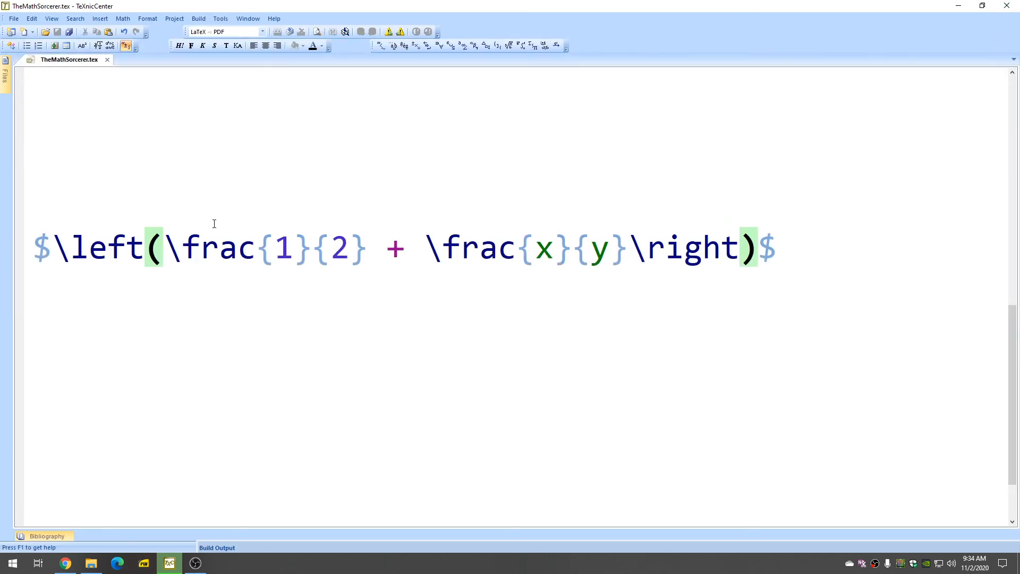